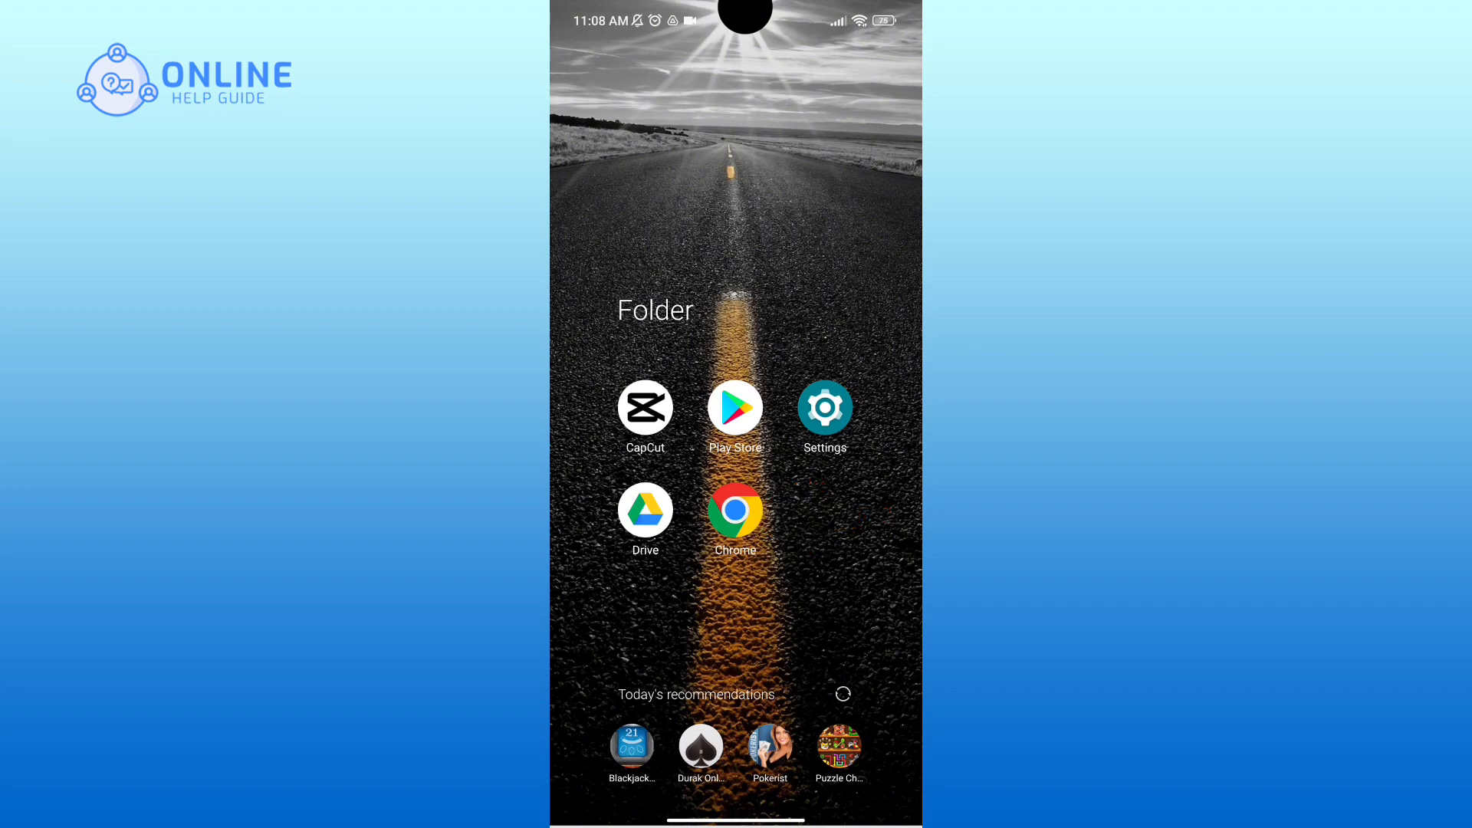
Open Chrome, find Bing Image Creator via a 'microsoft image creator' search, and focus the prompt box.
click(735, 513)
text(mi)
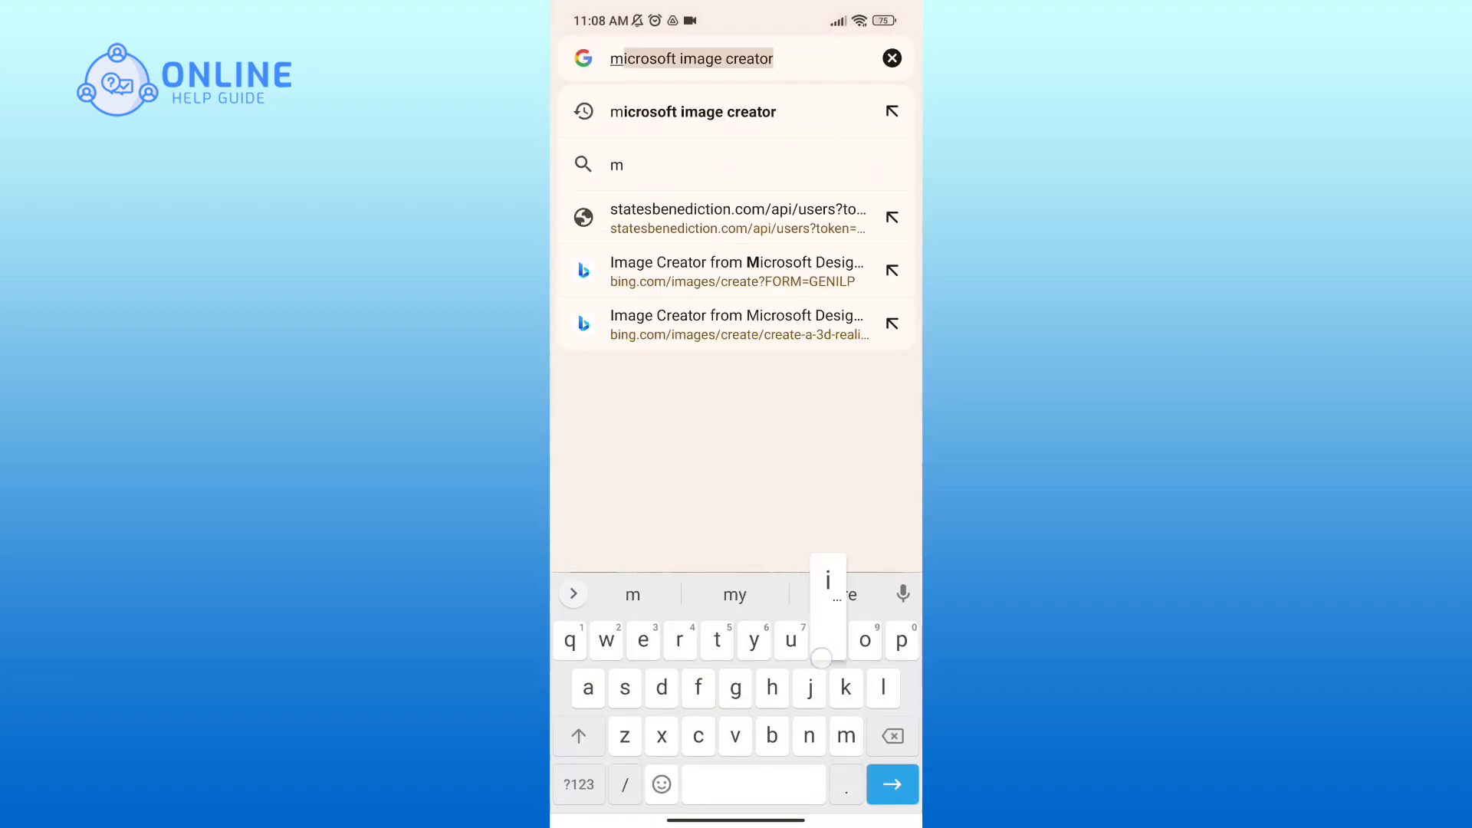
click(693, 112)
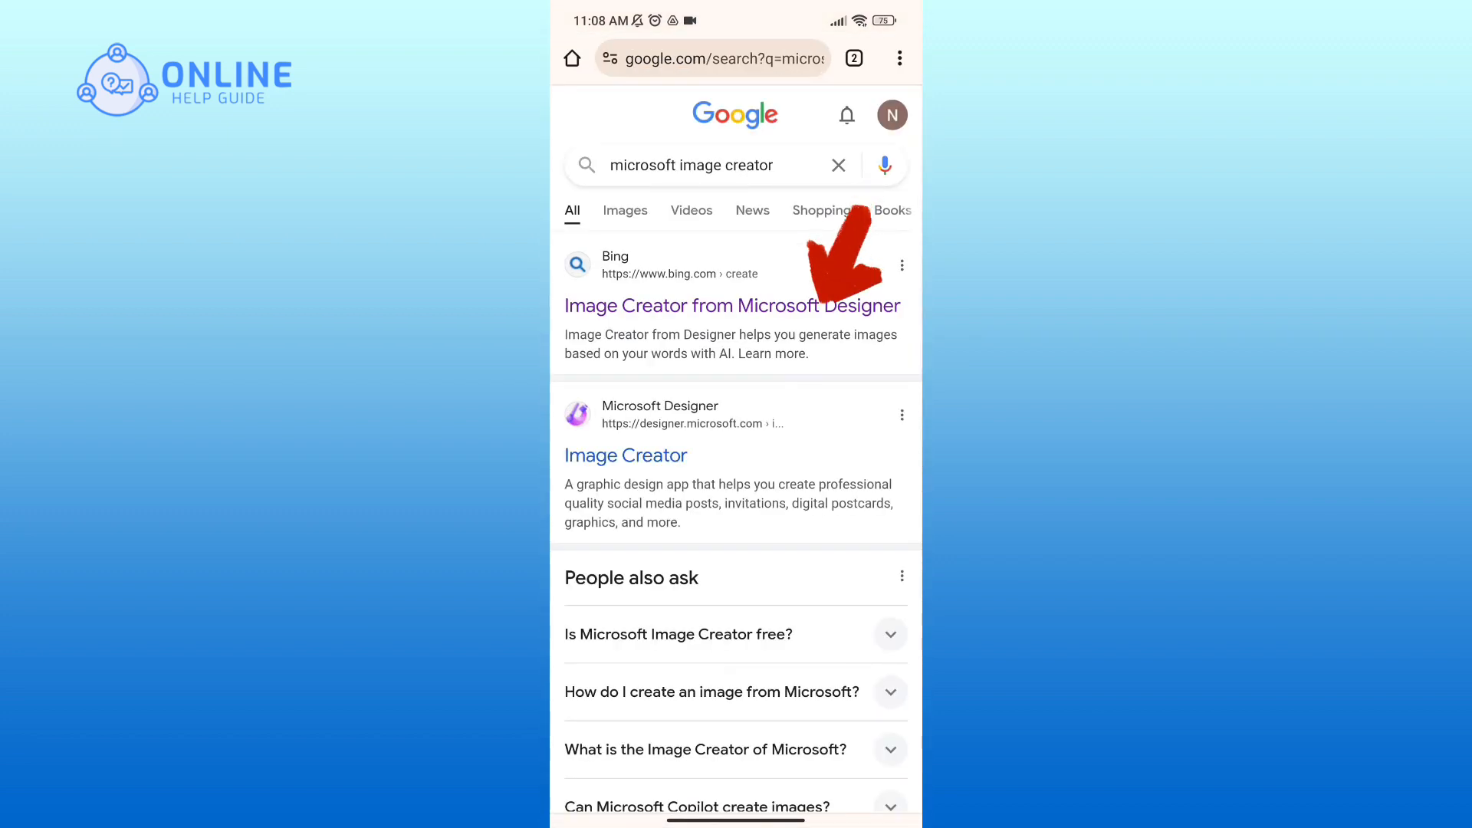
click(732, 305)
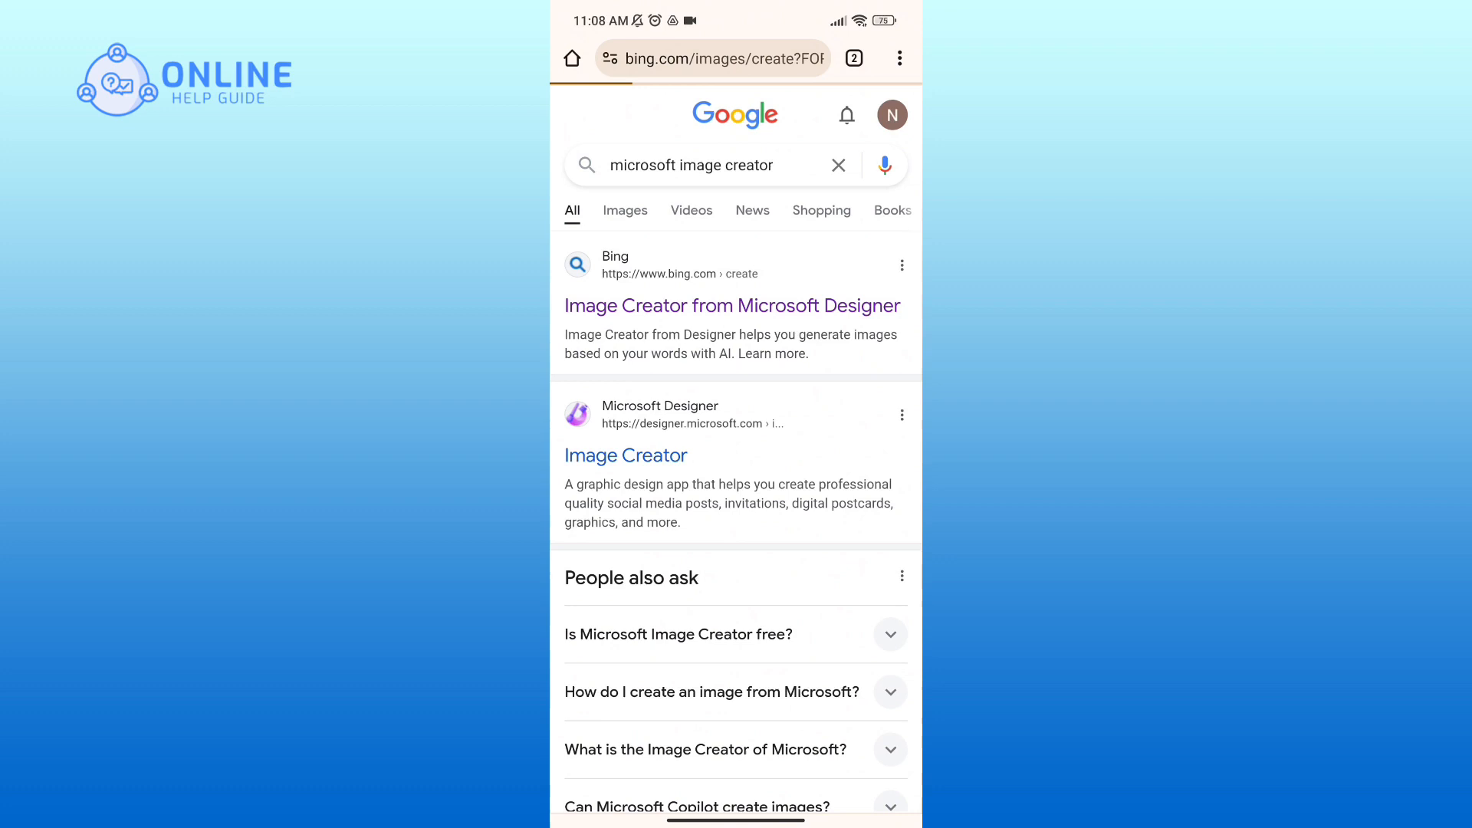
click(731, 306)
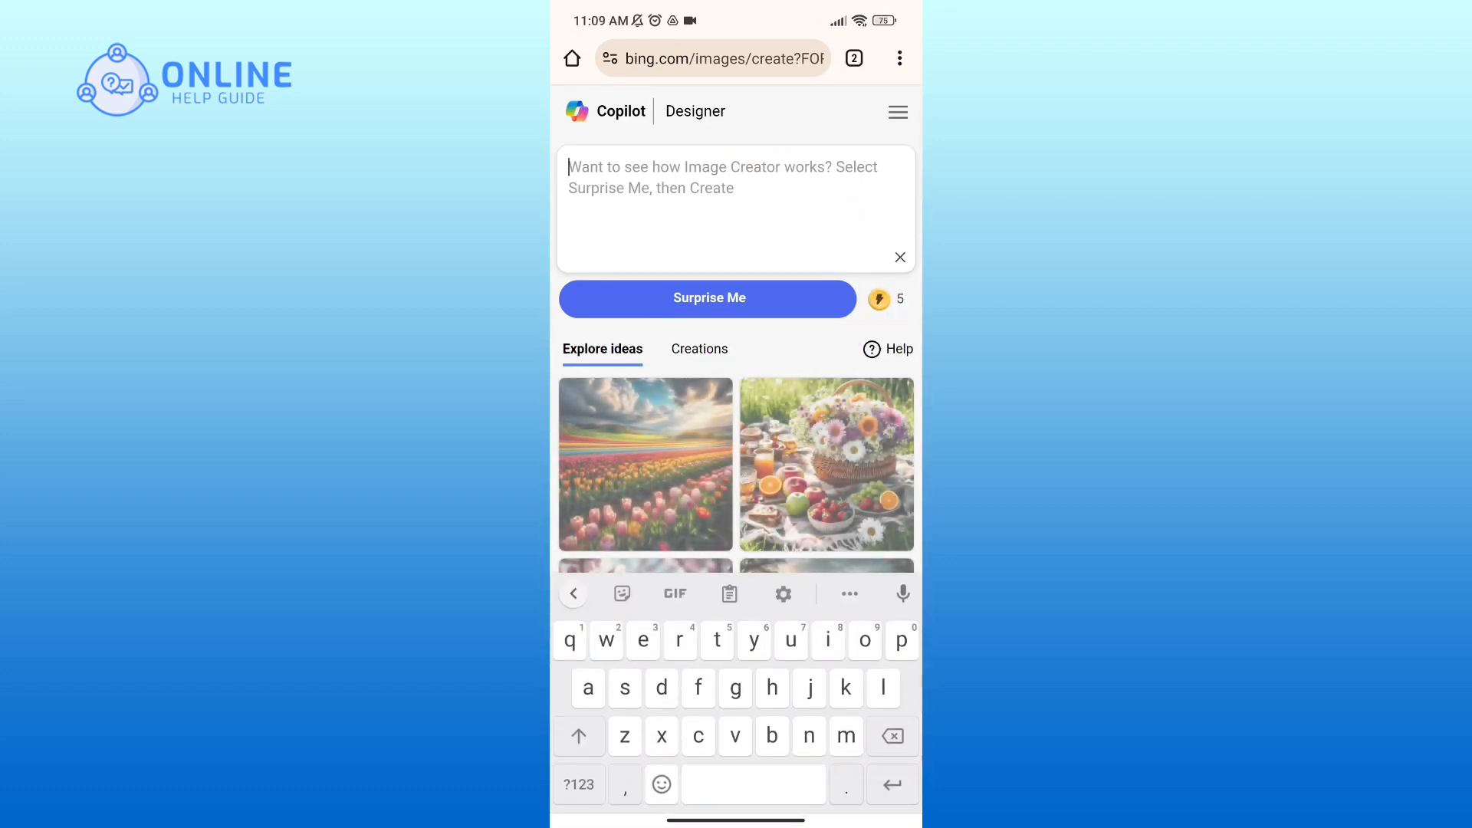
Enter the carved maple leaf name prompt, held by a hand at sunset, and generate images.
text(A maple leaf typography perforated bating carving forms the name "ZAYN" held by a hand, sunset background with a beautiful ocean view, mehendi like designs on the leaf, HDR ultra realistic 16k)
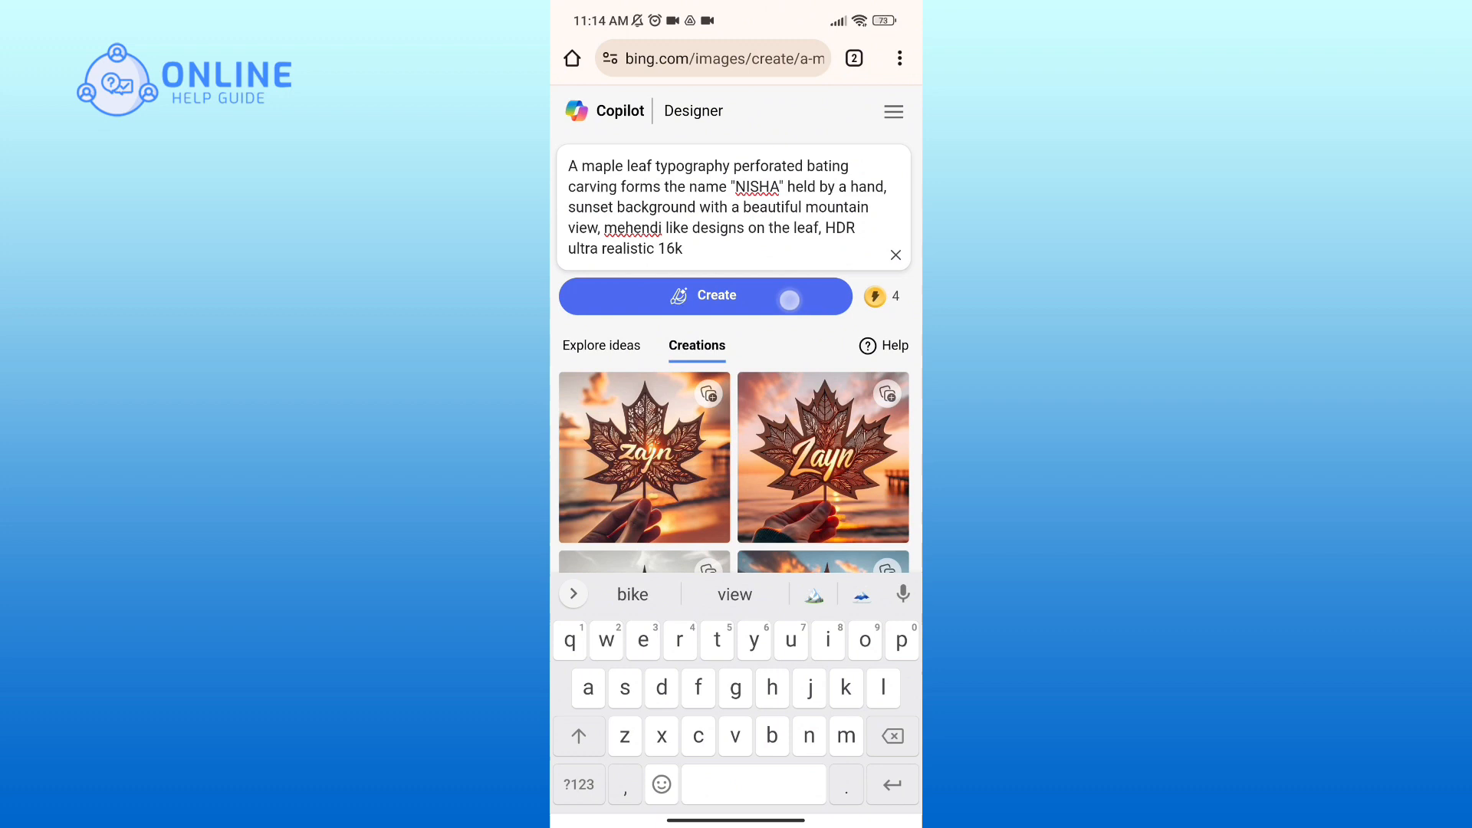
click(705, 294)
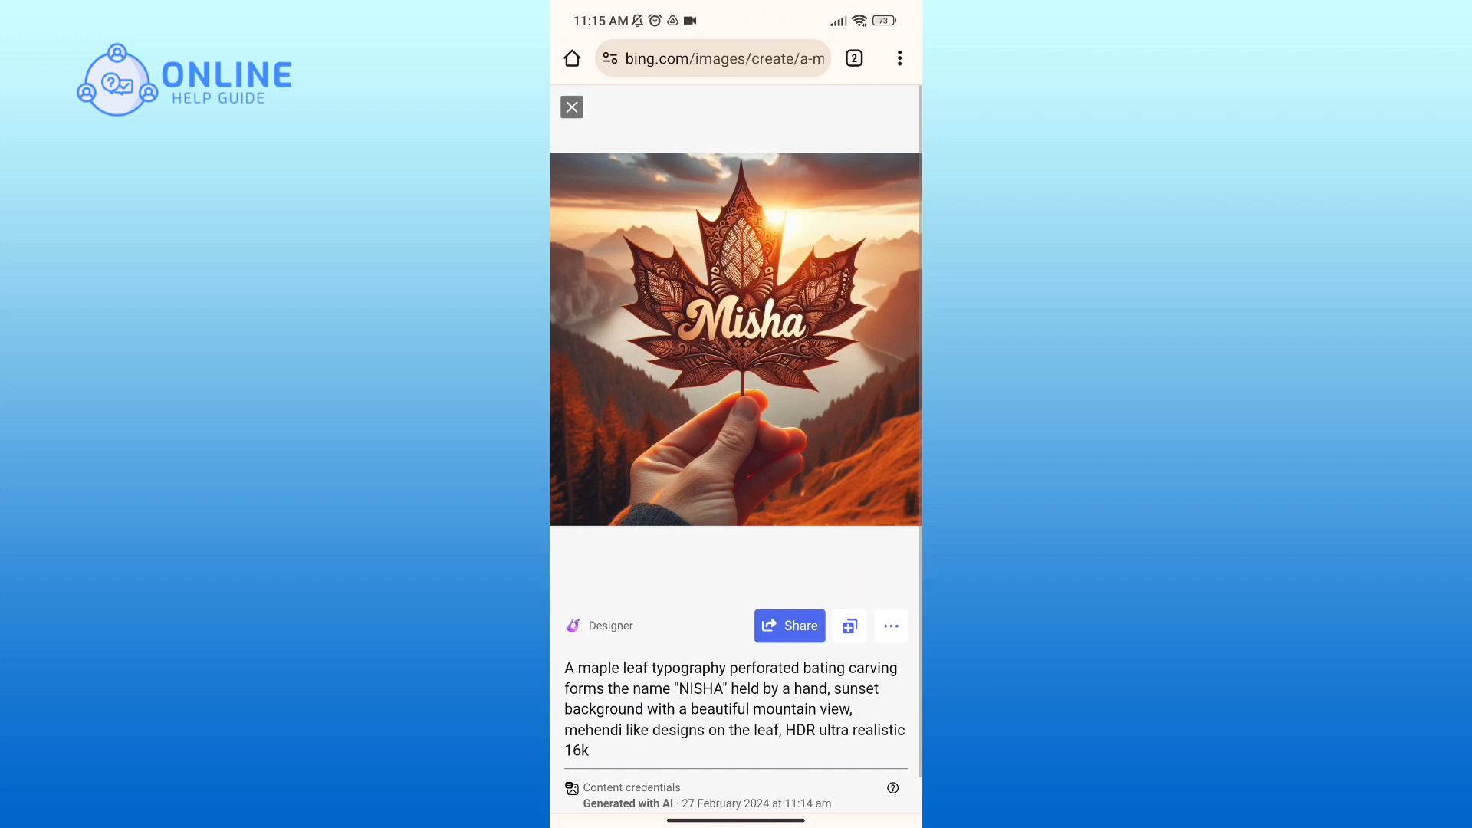
Download the maple leaf image from the ⋯ menu below it.
click(889, 626)
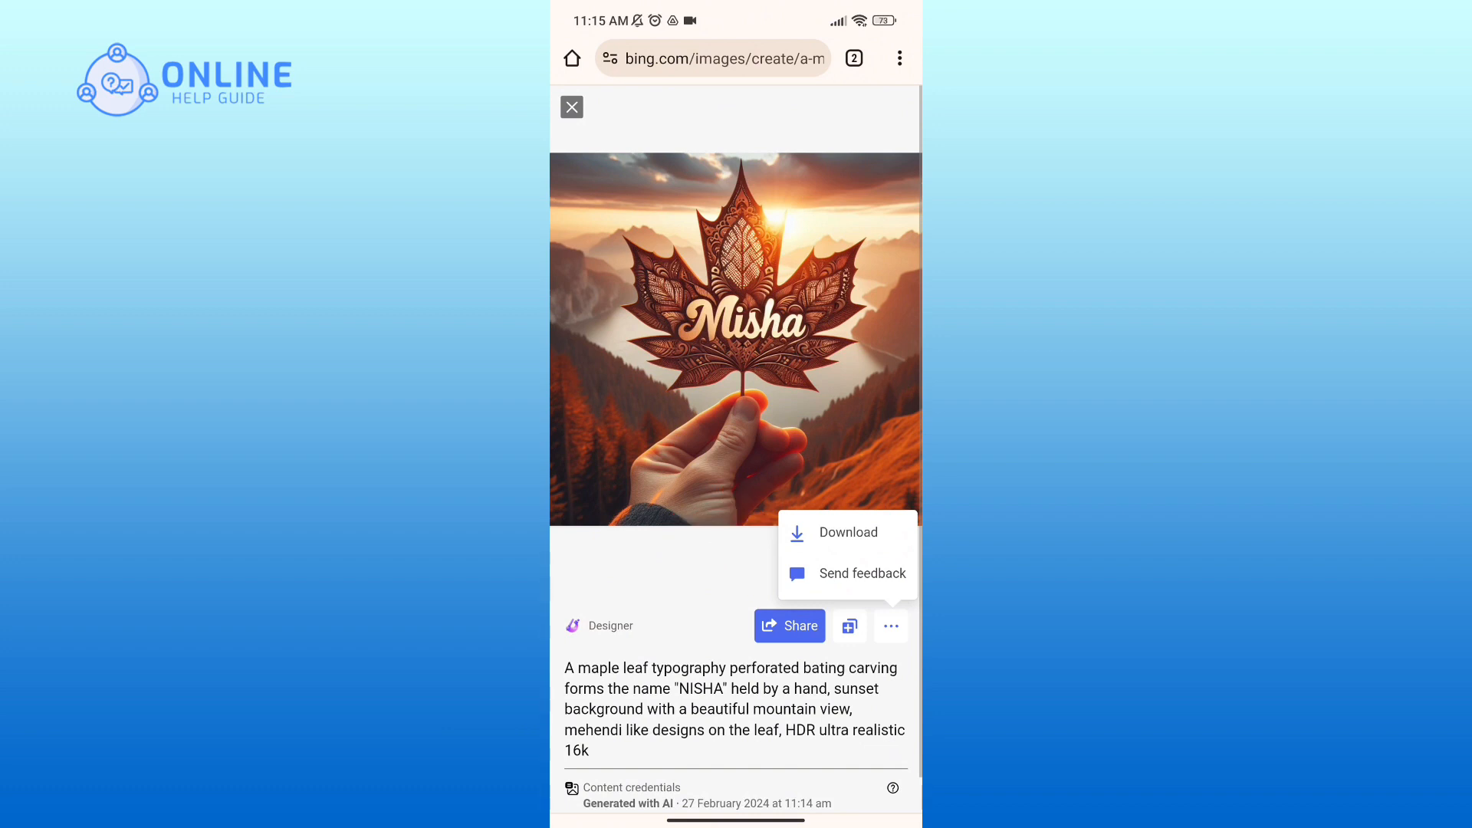
click(845, 532)
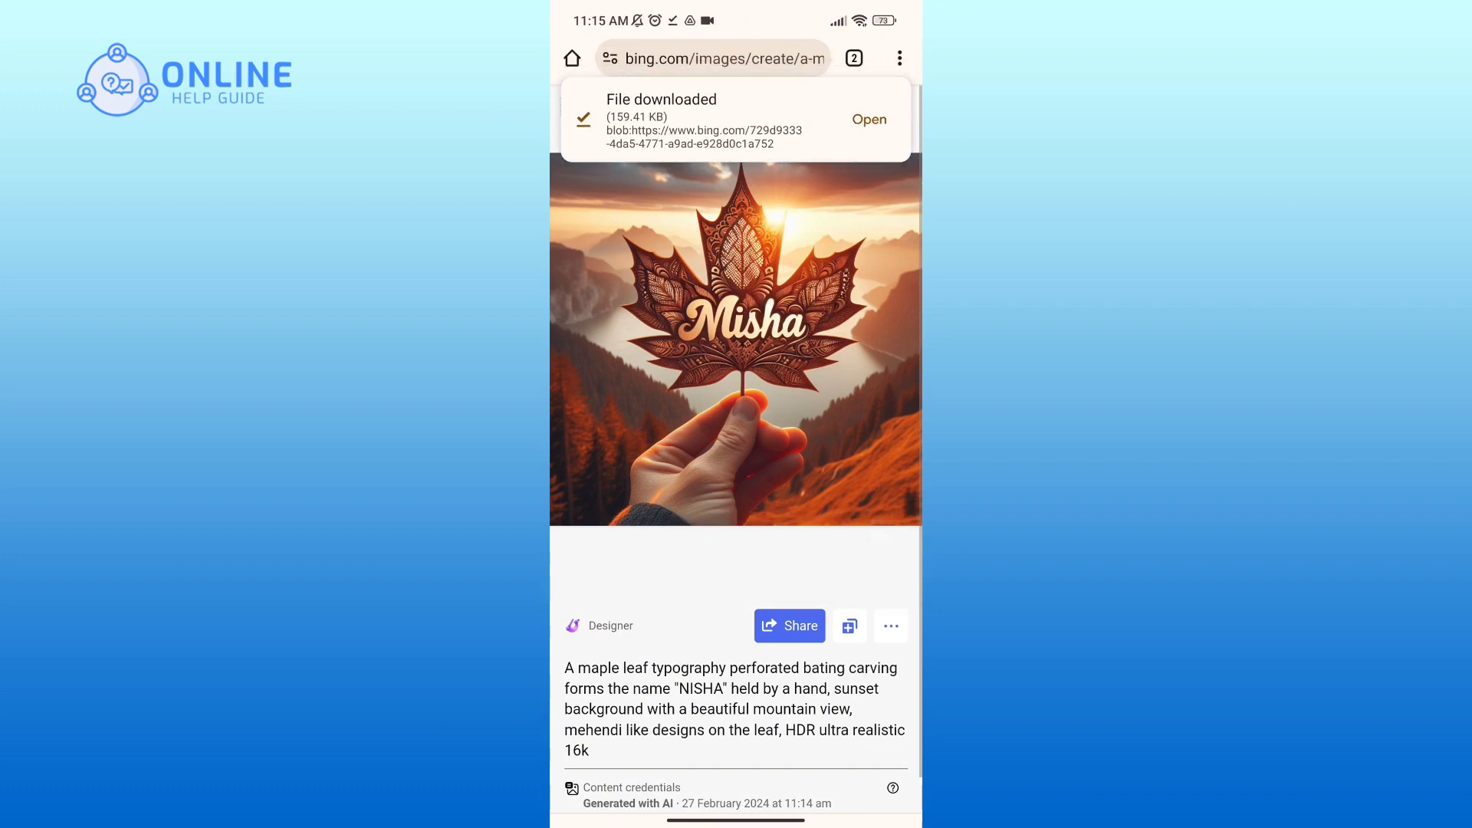
click(572, 106)
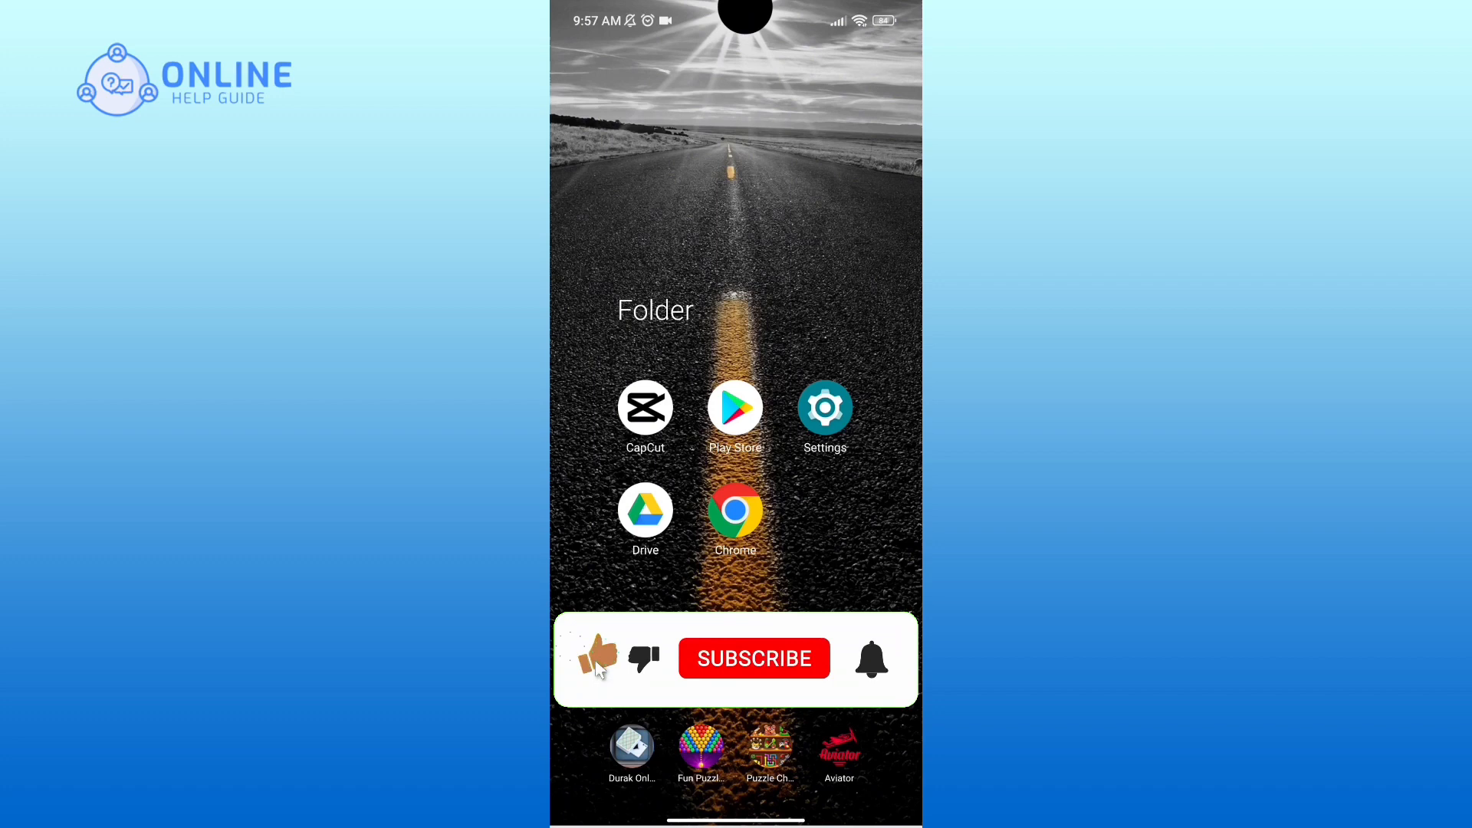
click(595, 657)
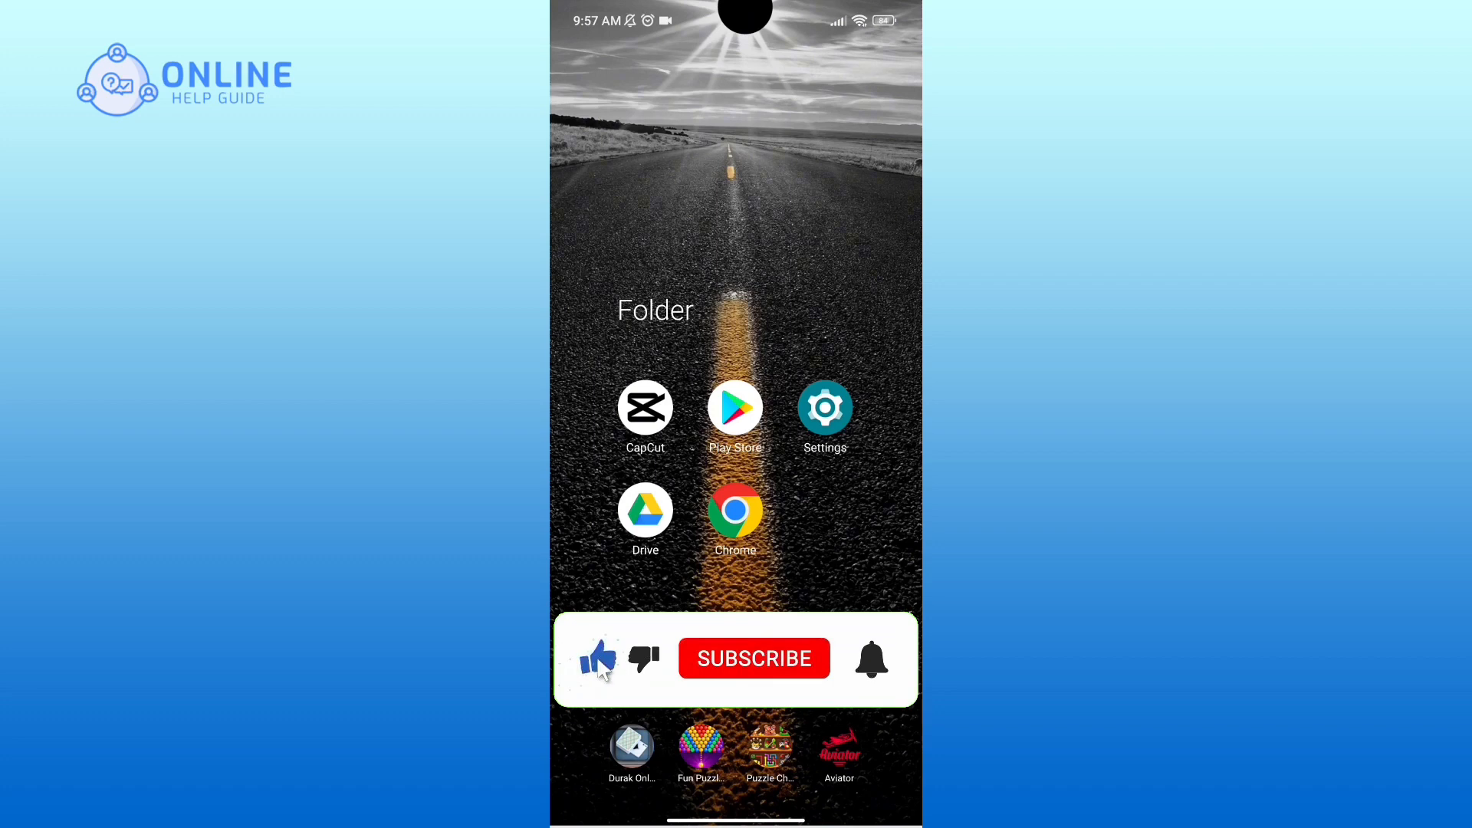
click(753, 658)
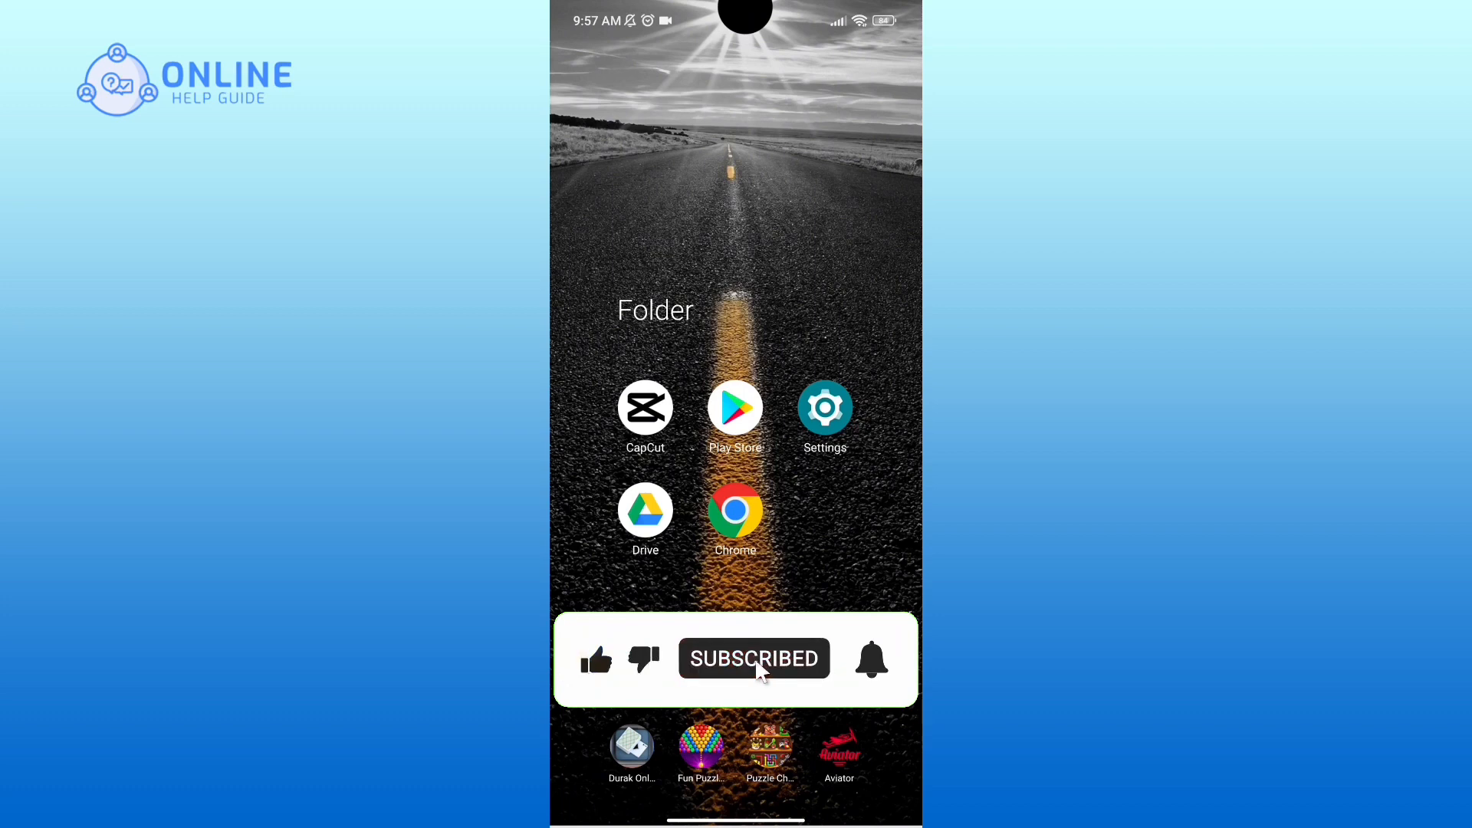